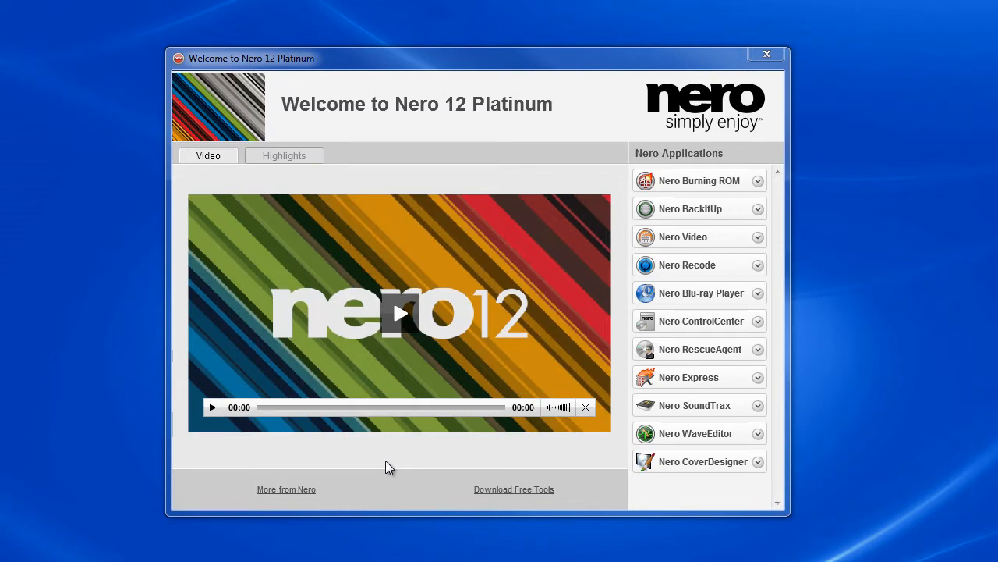
mouse_move(716, 187)
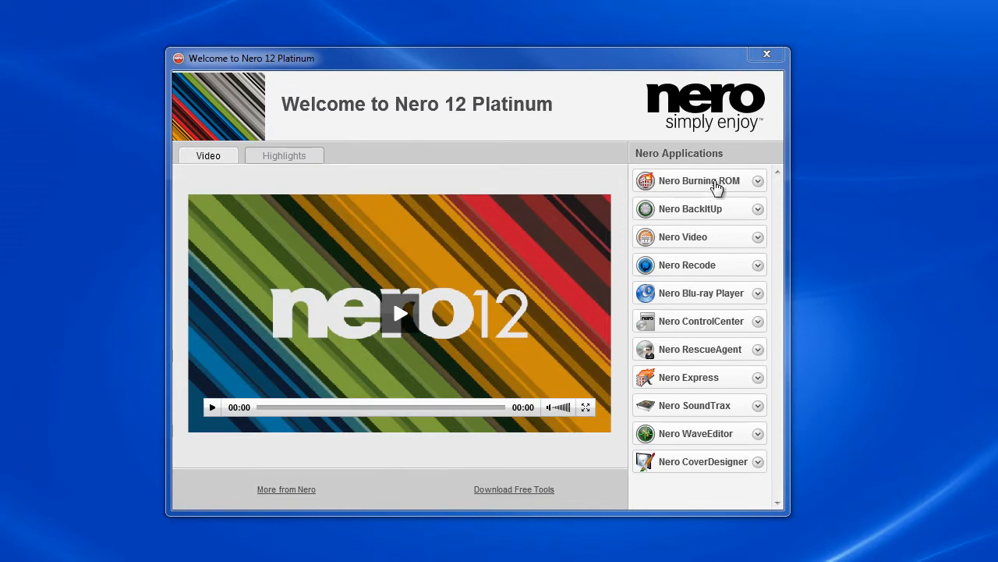
mouse_move(730, 202)
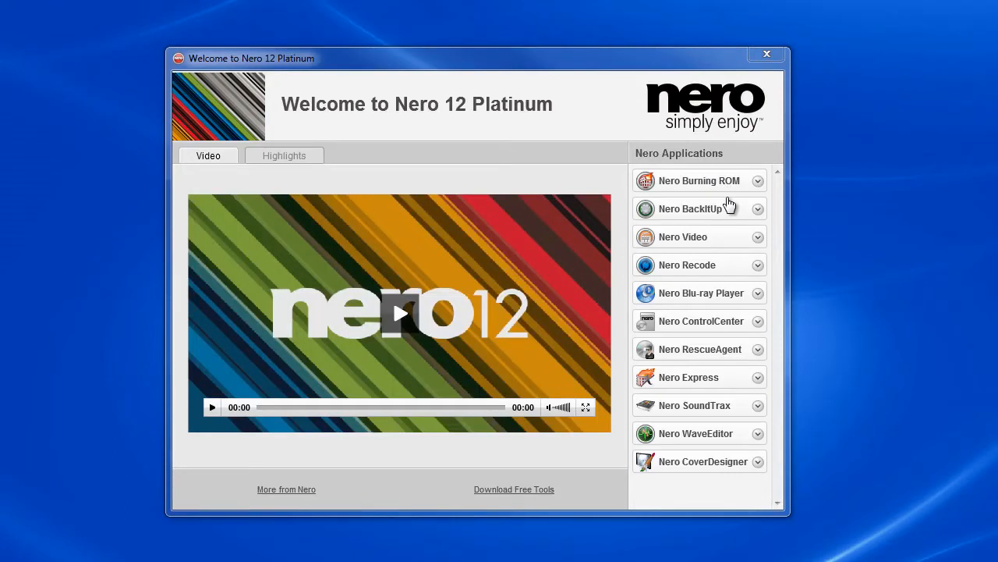
mouse_move(630, 268)
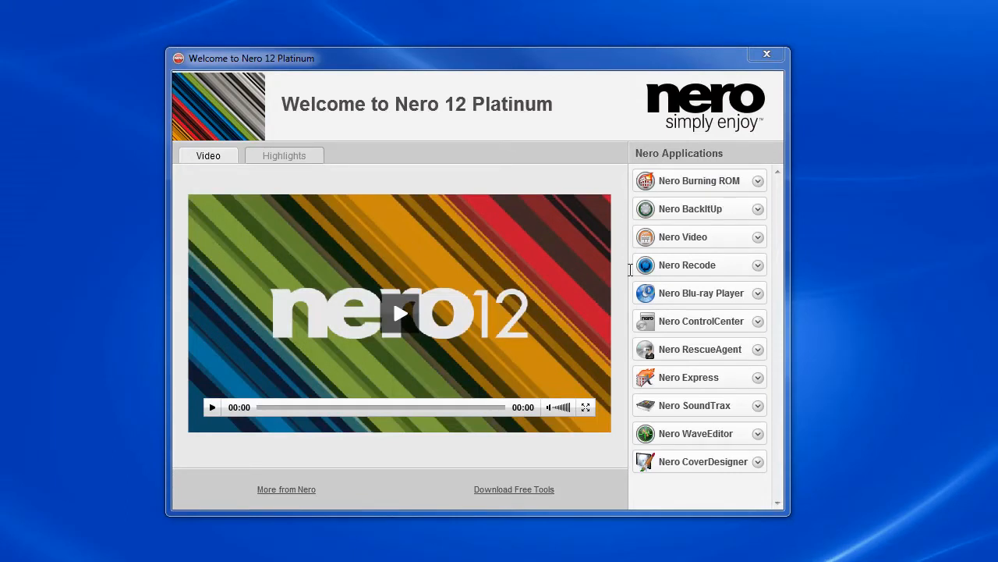
mouse_move(720, 321)
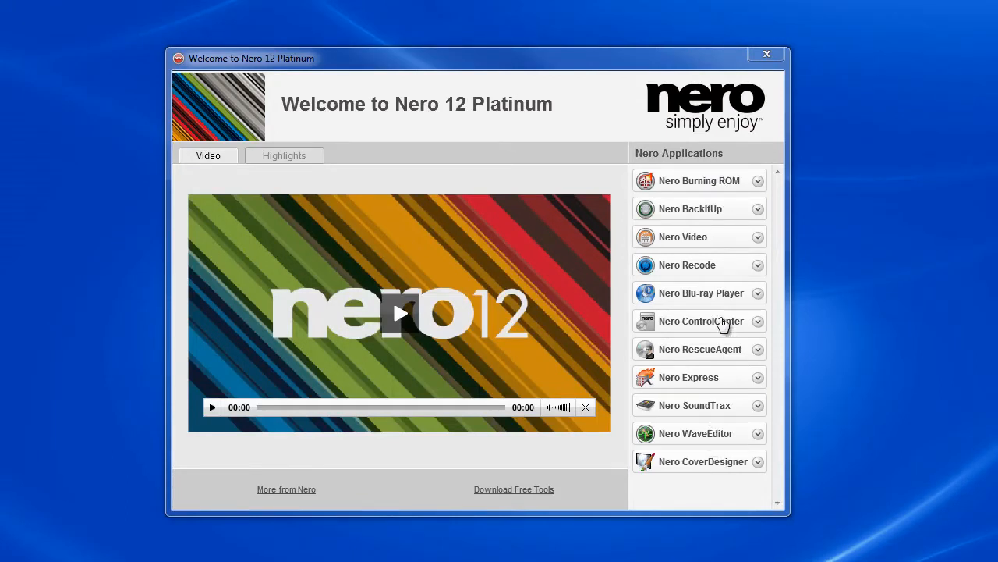
mouse_move(715, 303)
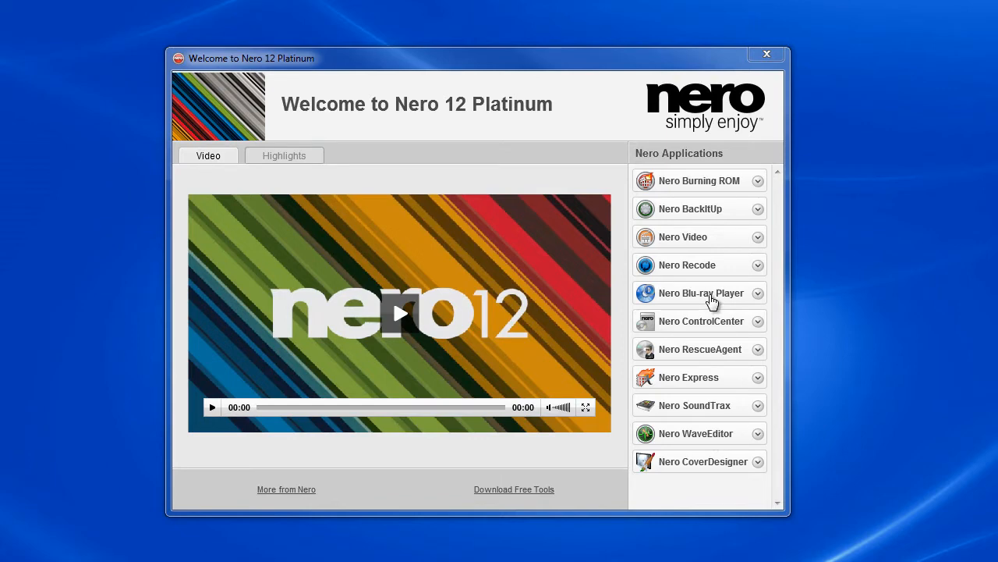
mouse_move(710, 212)
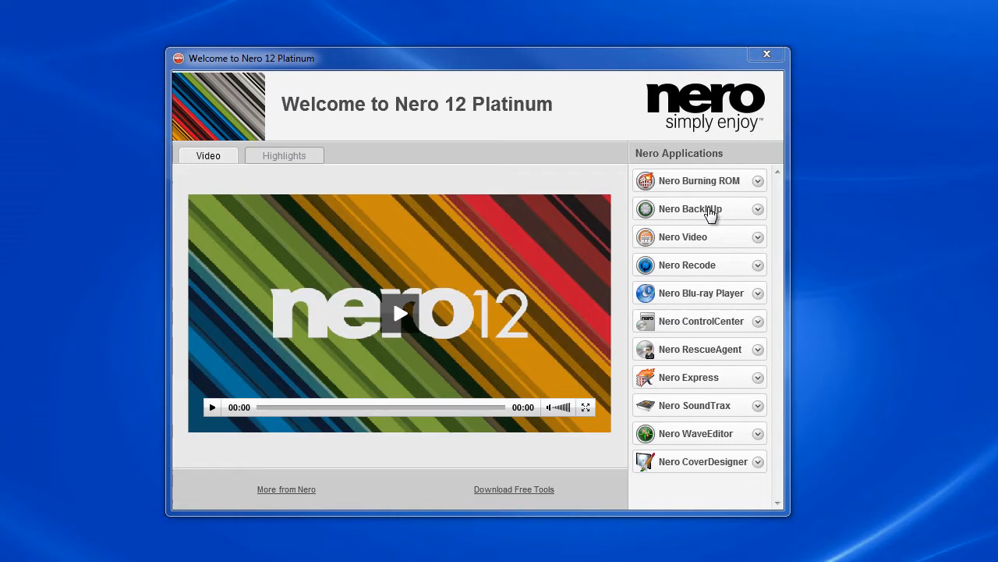
mouse_move(746, 187)
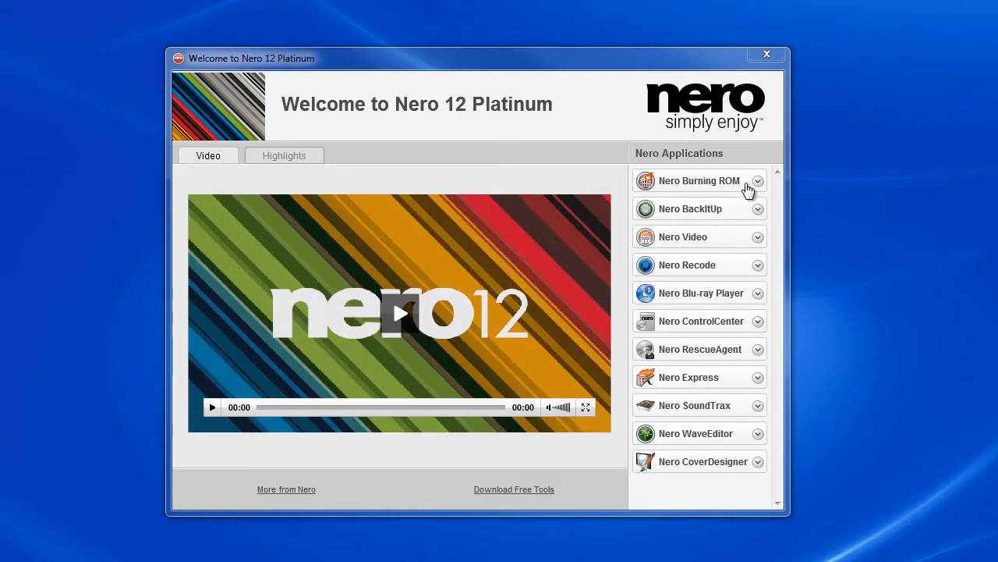
mouse_move(755, 190)
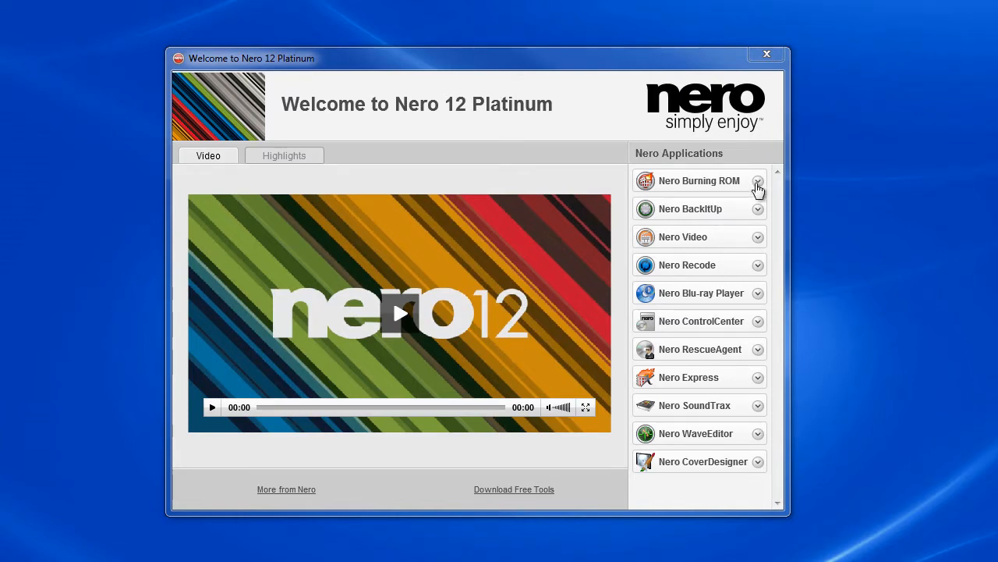
Expand the Nero Burning ROM entry in the Welcome launcher and start the application
left_click(757, 181)
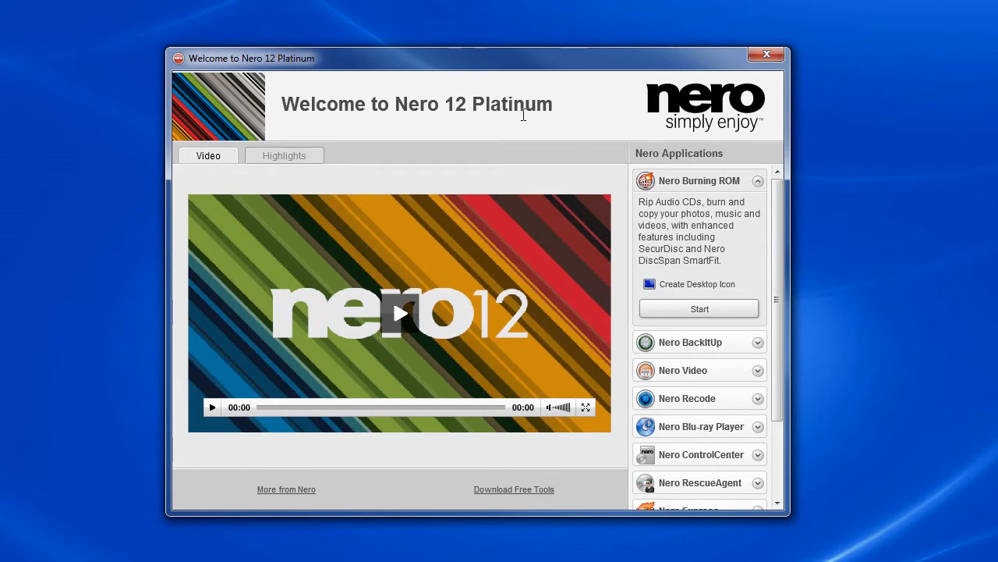
mouse_move(636, 287)
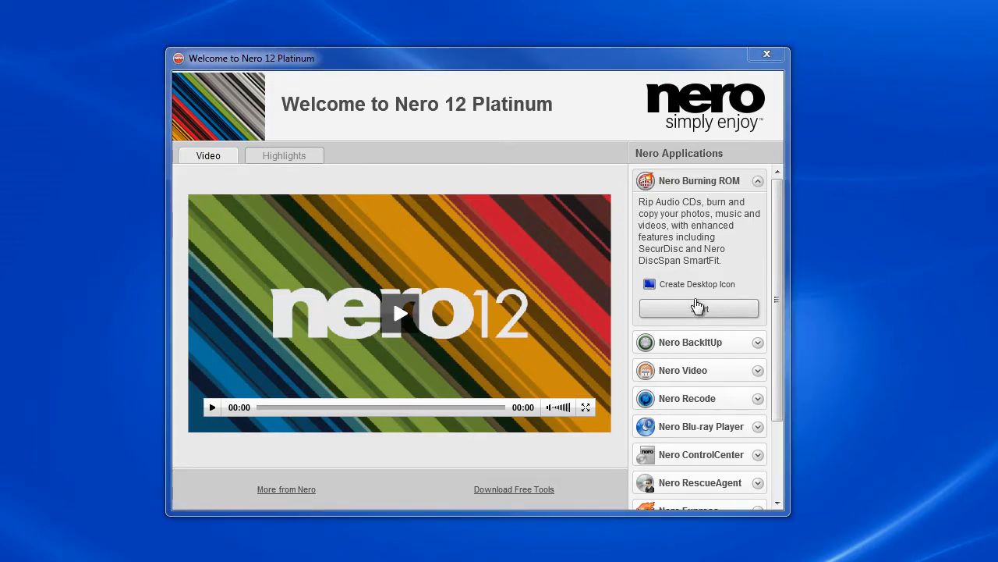
left_click(699, 307)
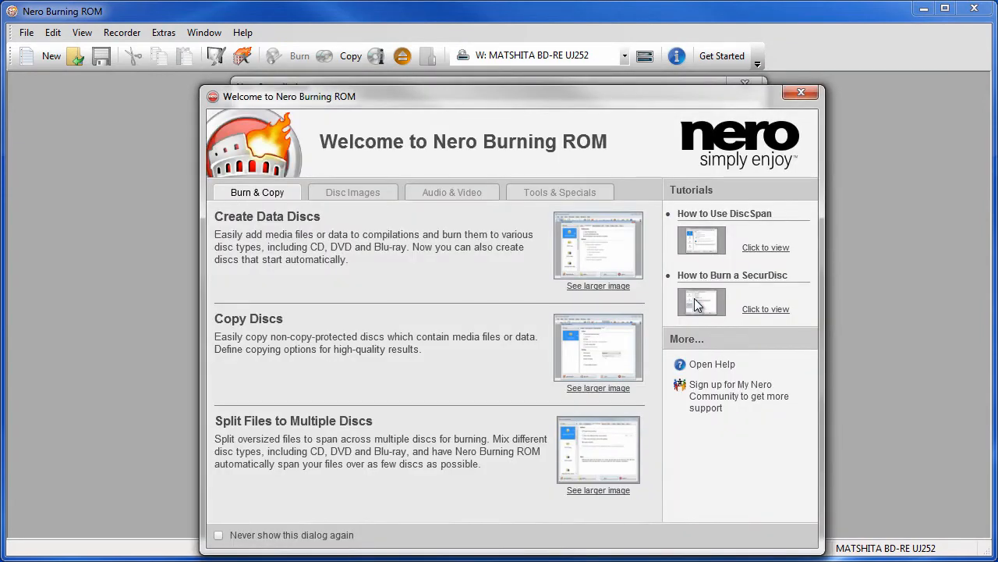
mouse_move(605, 248)
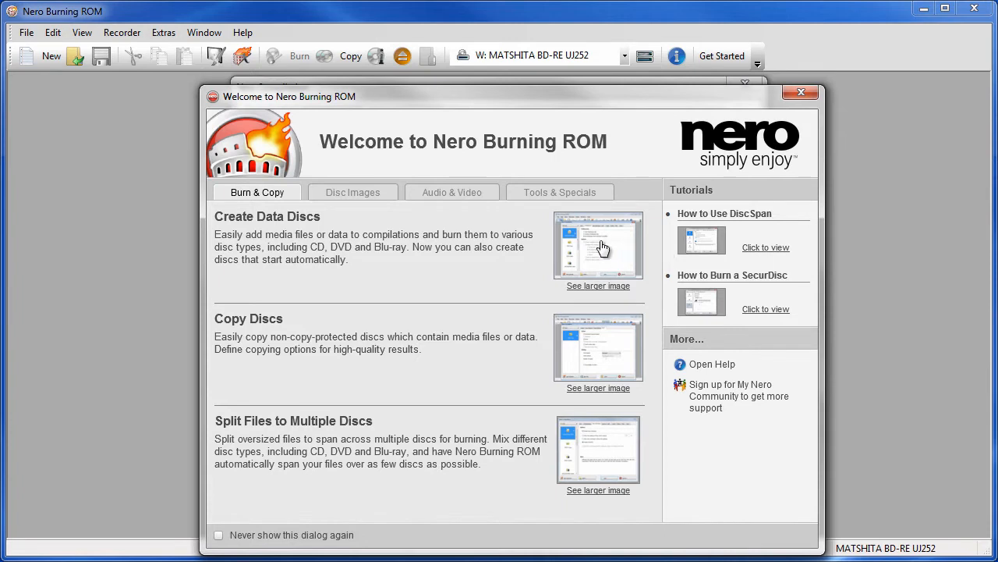
mouse_move(468, 222)
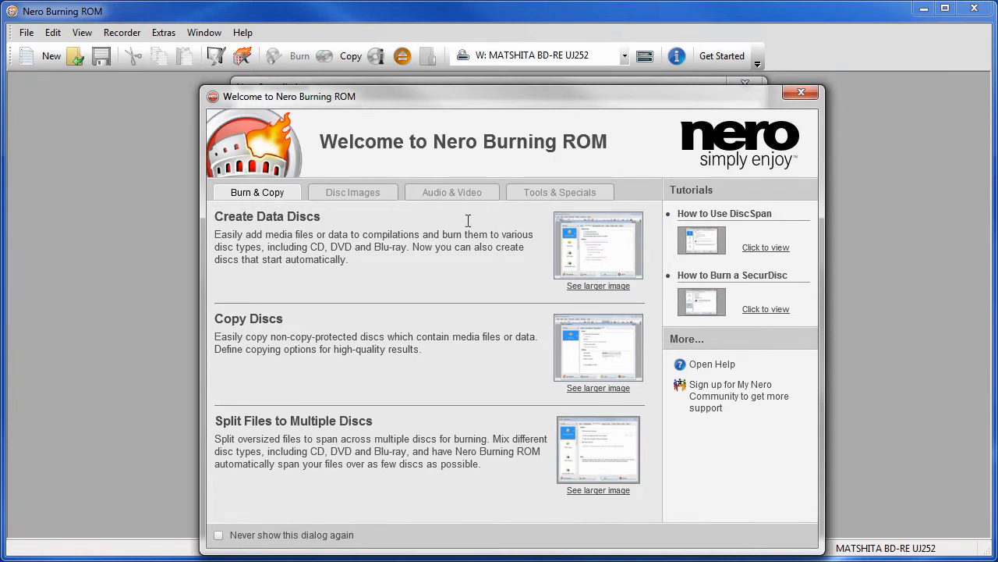
mouse_move(630, 171)
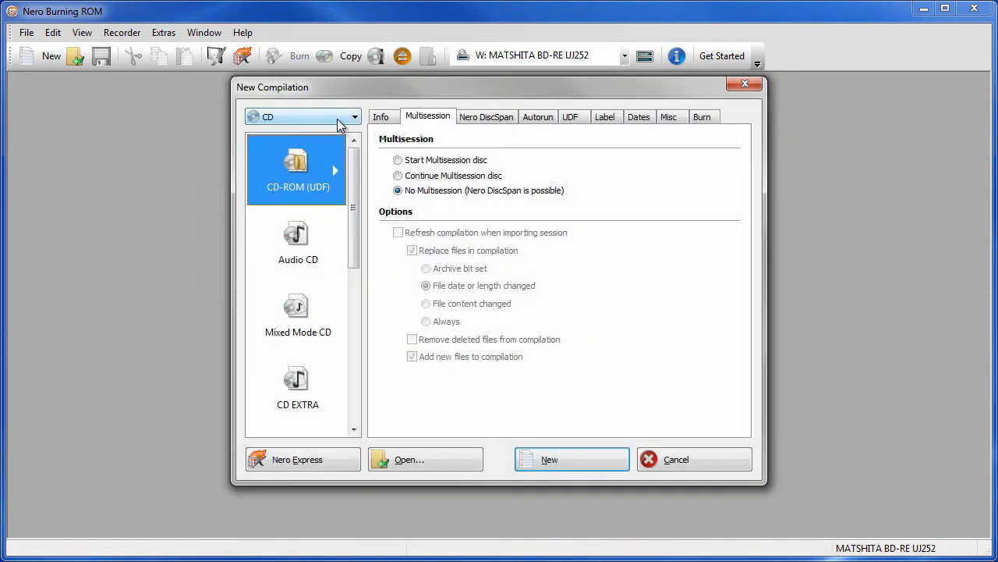
Choose CD as the disc type (after a detour to DVD) and select Audio CD as the compilation
left_click(354, 115)
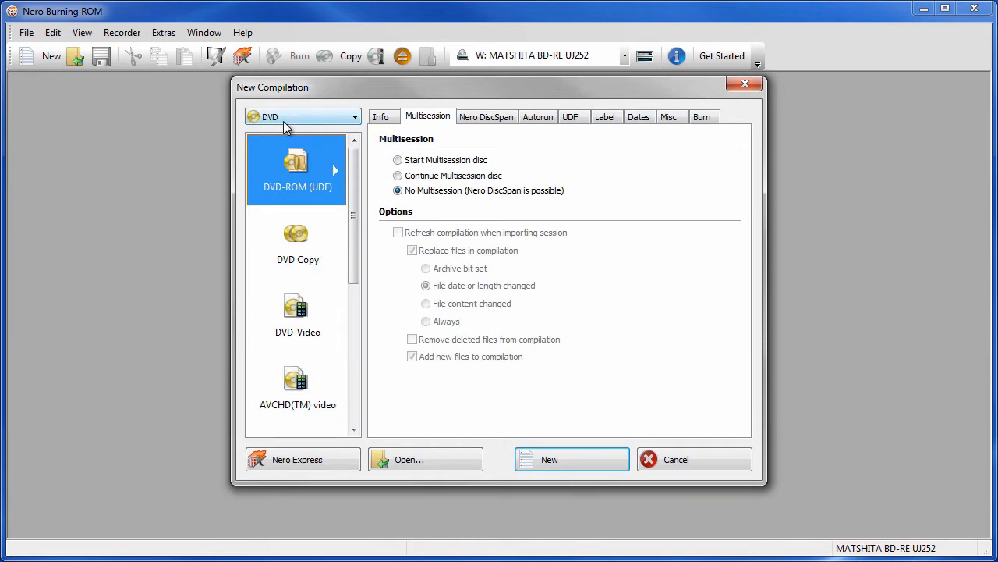
left_click(356, 116)
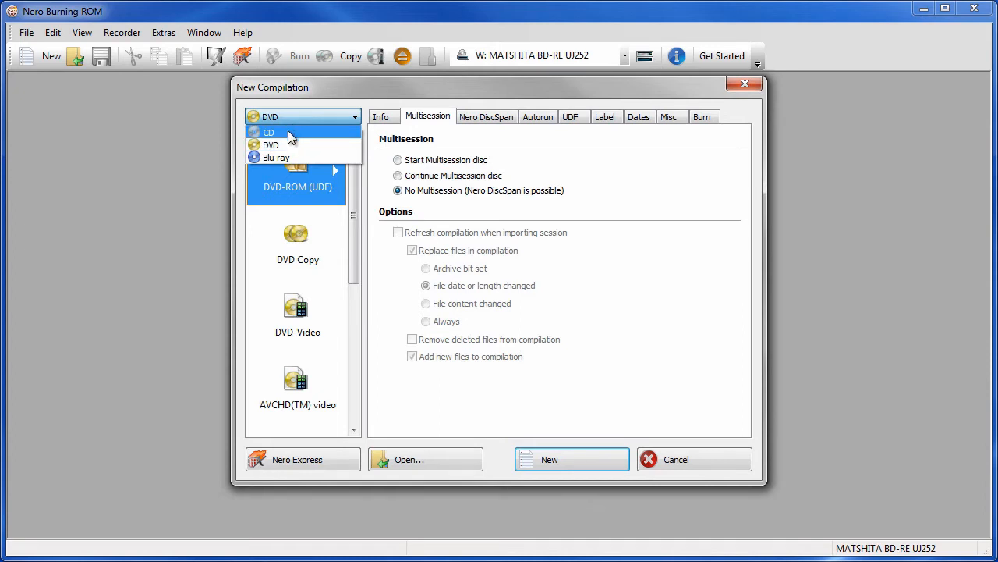
left_click(268, 131)
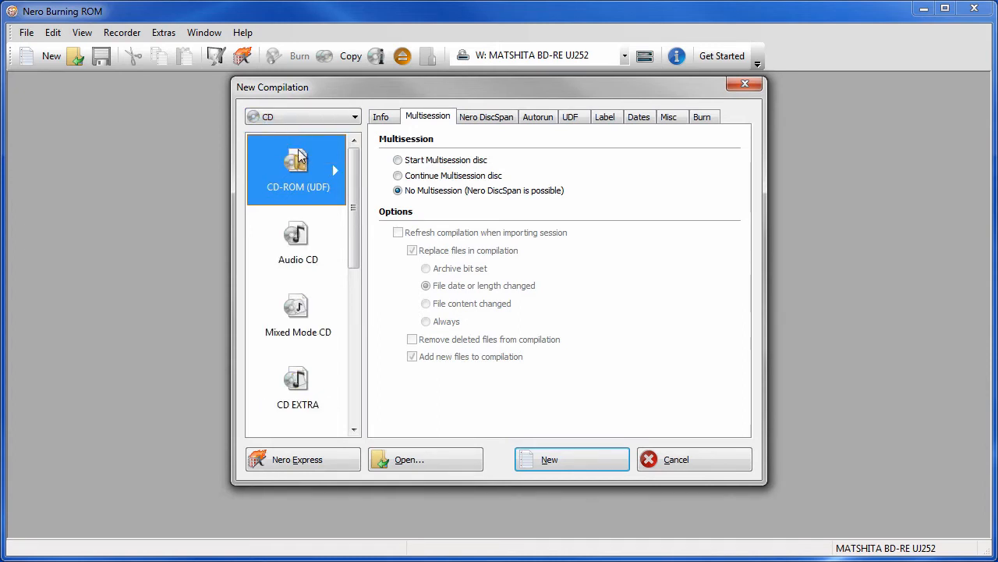
left_click(296, 242)
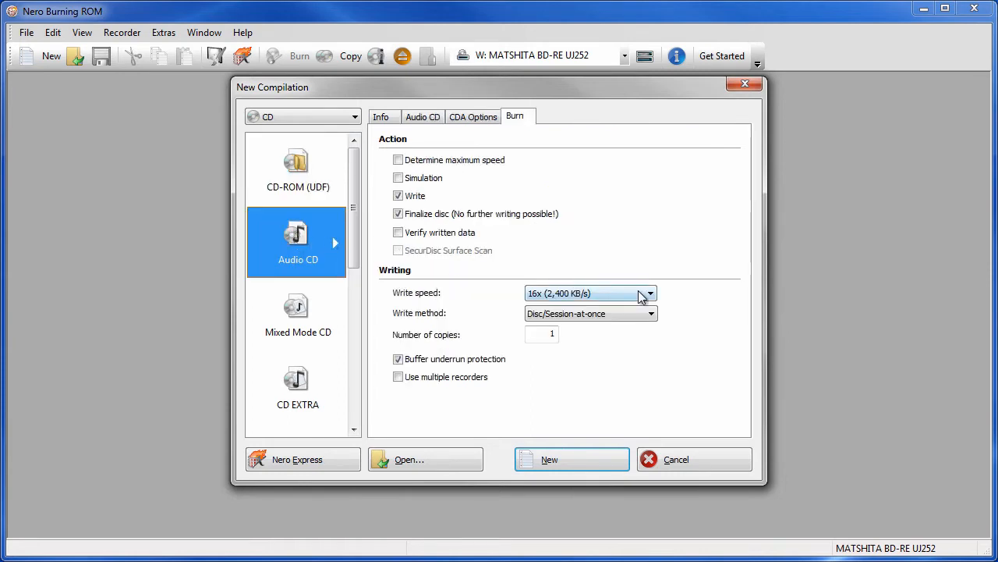
Lower the Audio CD write speed from 16x to 8x (1,200 KB/s)
left_click(649, 293)
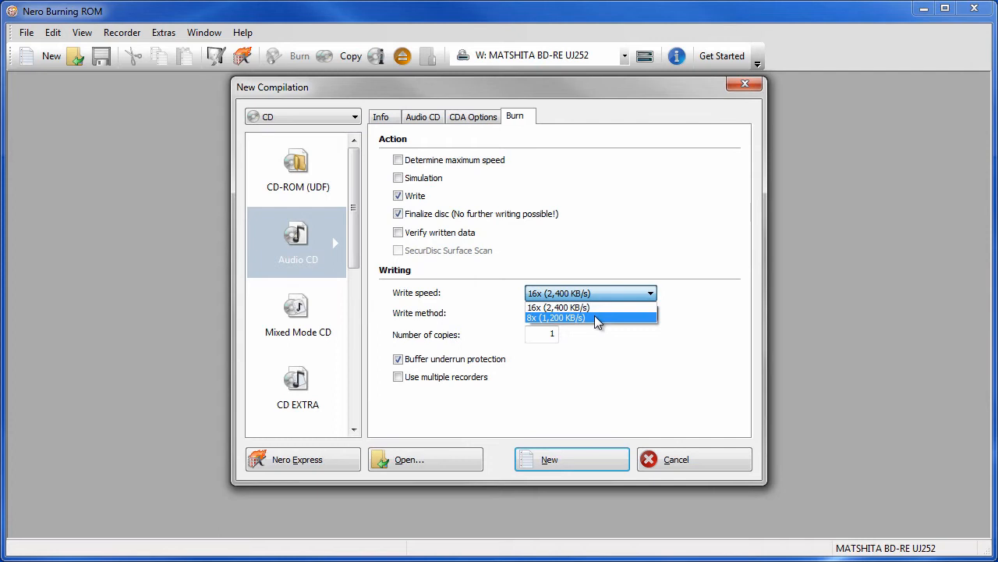
left_click(556, 318)
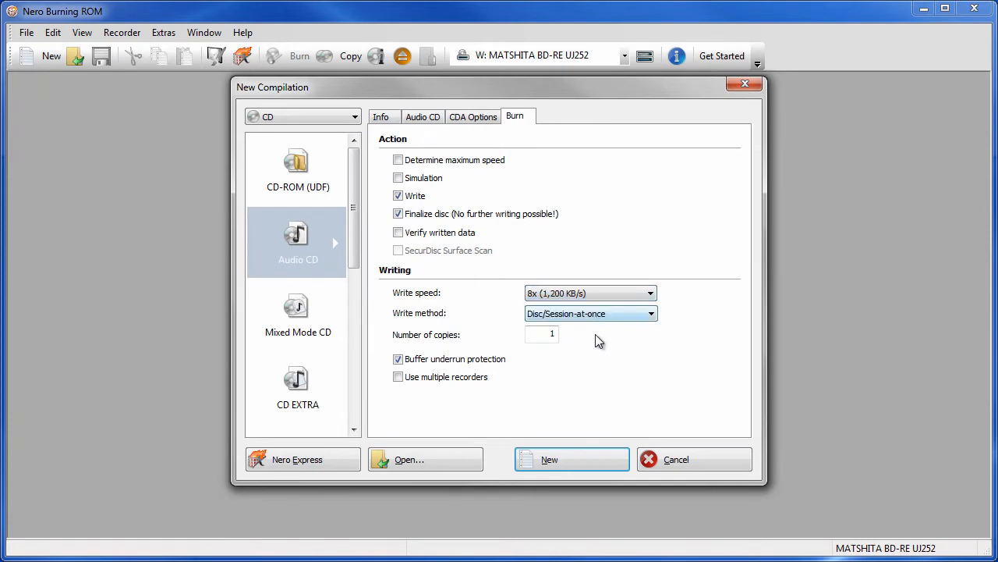
mouse_move(606, 358)
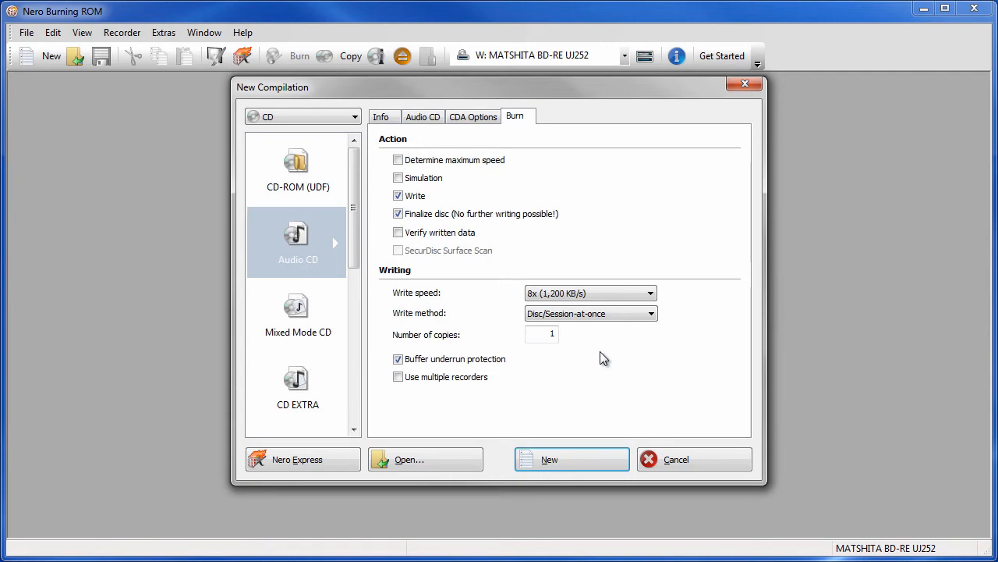
mouse_move(556, 458)
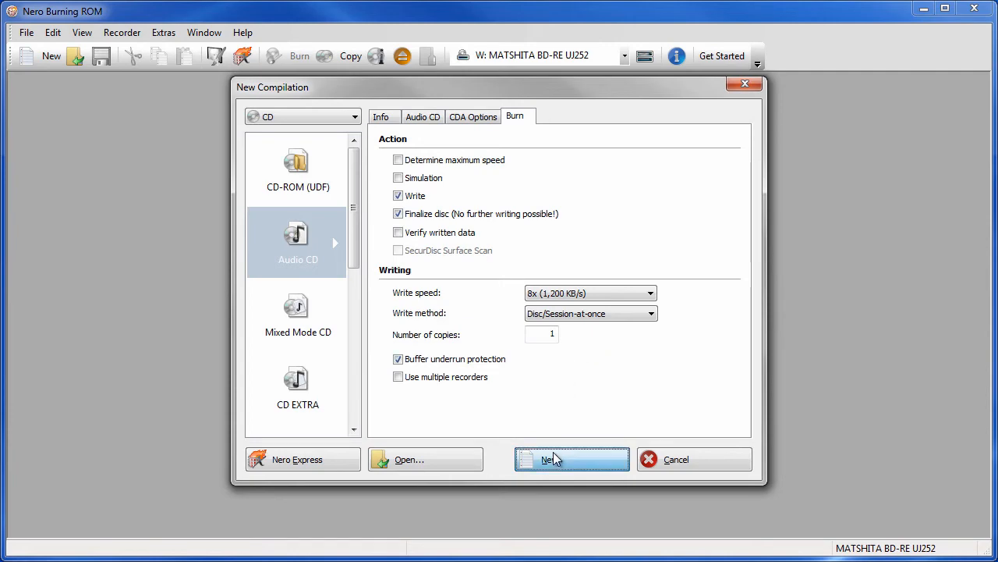
Create the empty Audio1 compilation and show the My Music folder in the file browser
left_click(571, 458)
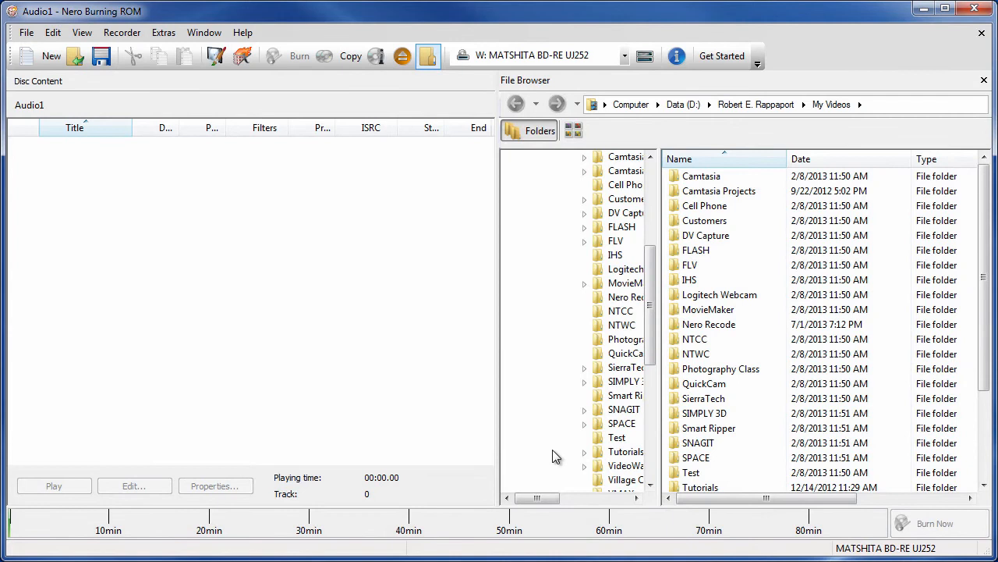
scroll("up", 3)
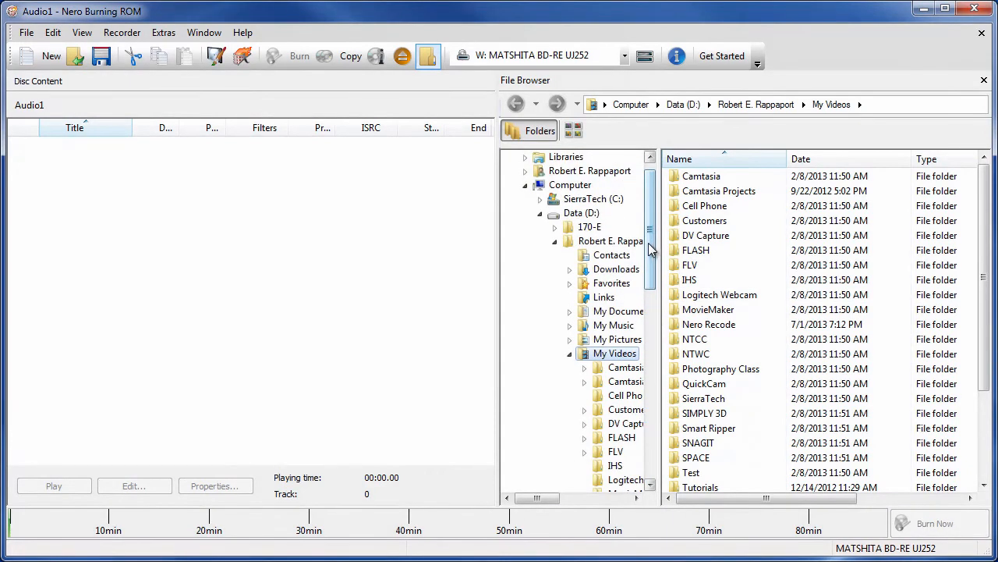
mouse_move(577, 335)
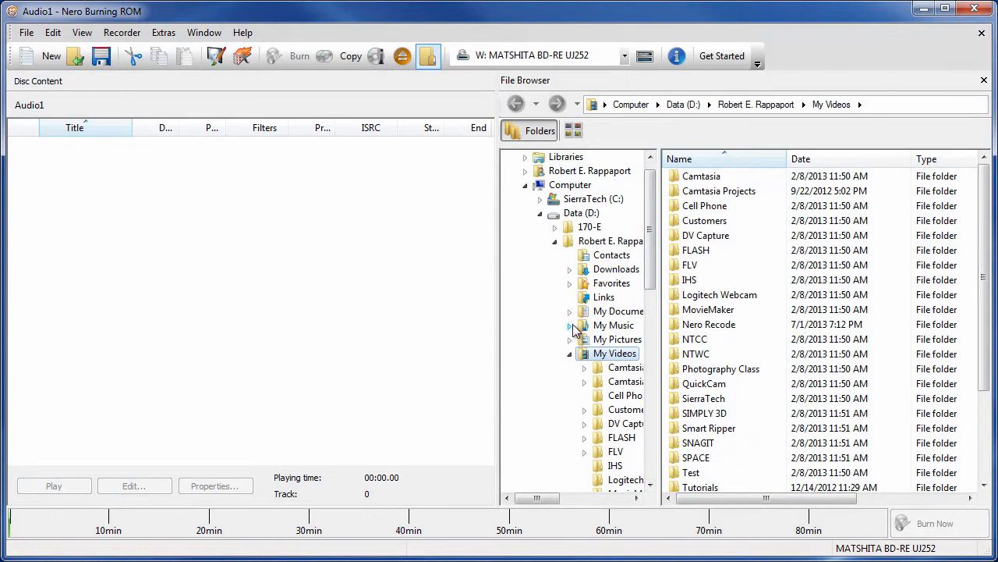
mouse_move(583, 330)
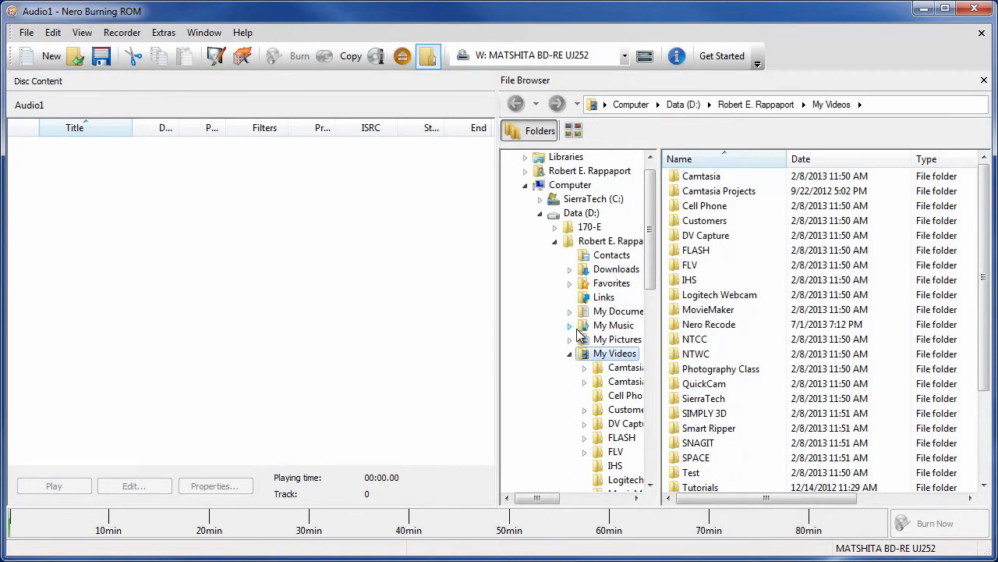
left_click(614, 325)
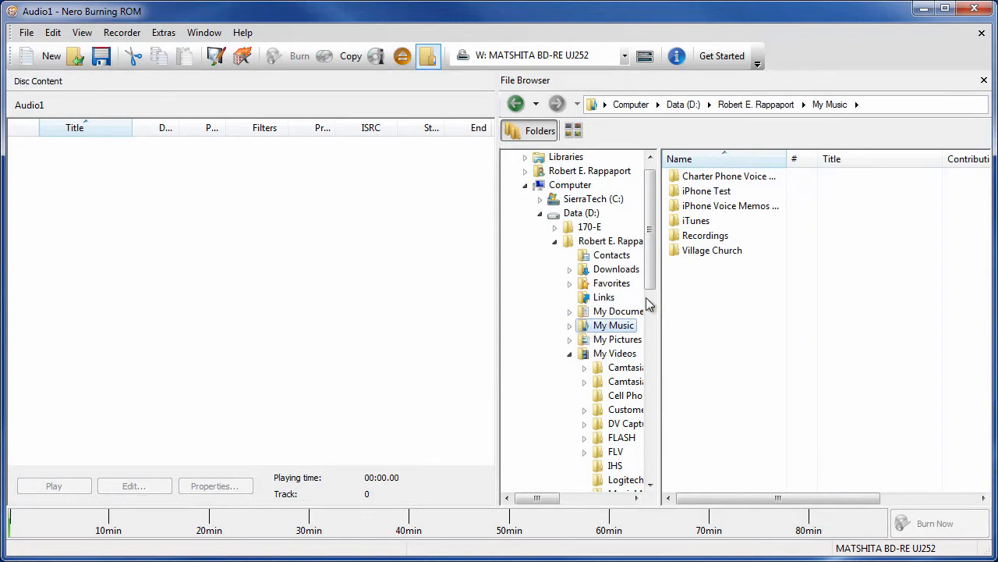
mouse_move(712, 249)
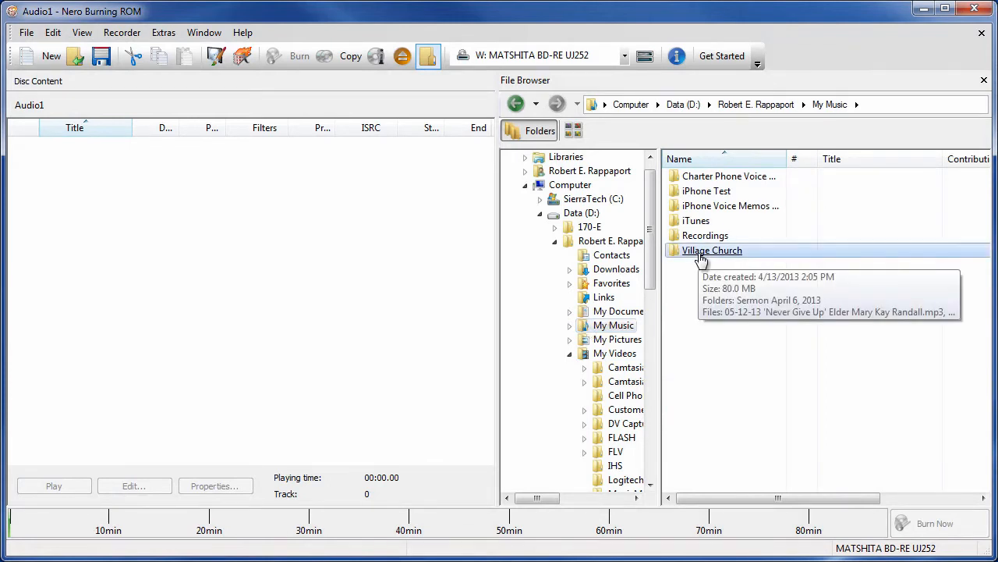
Add 'Sermon Only April 6-2013.mp3' from Village Church as track 1 and start Burn Now
double_click(711, 250)
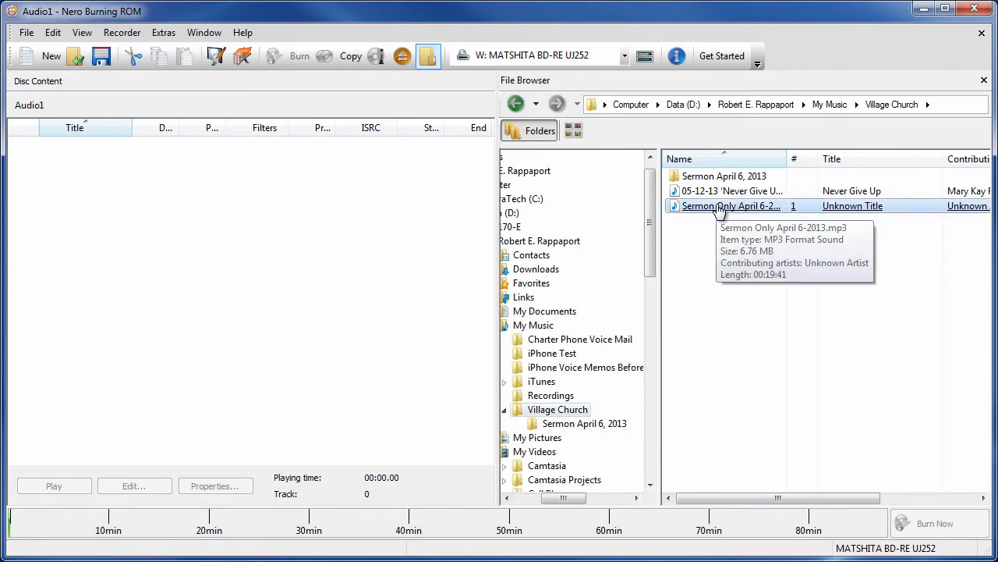
double_click(730, 206)
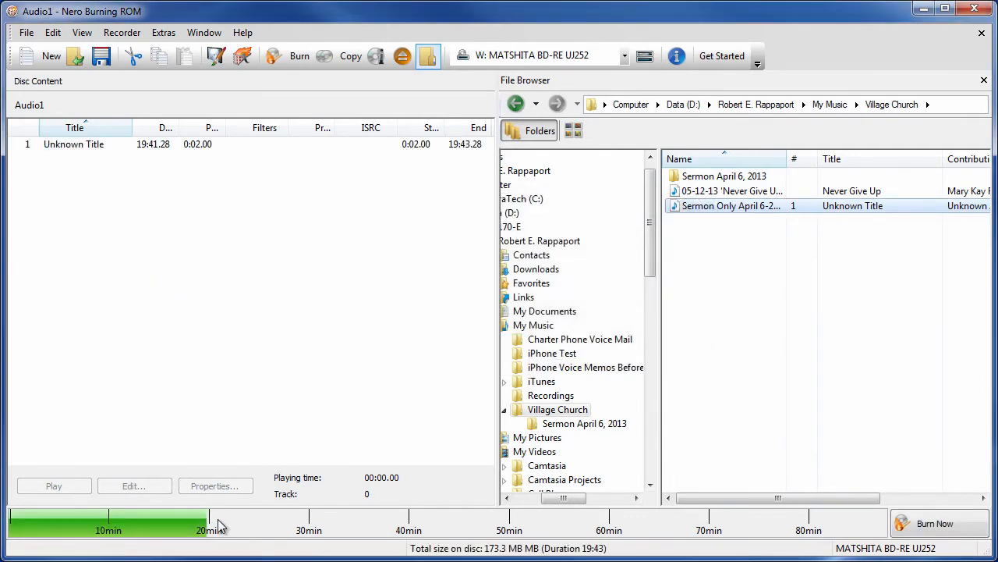
mouse_move(215, 537)
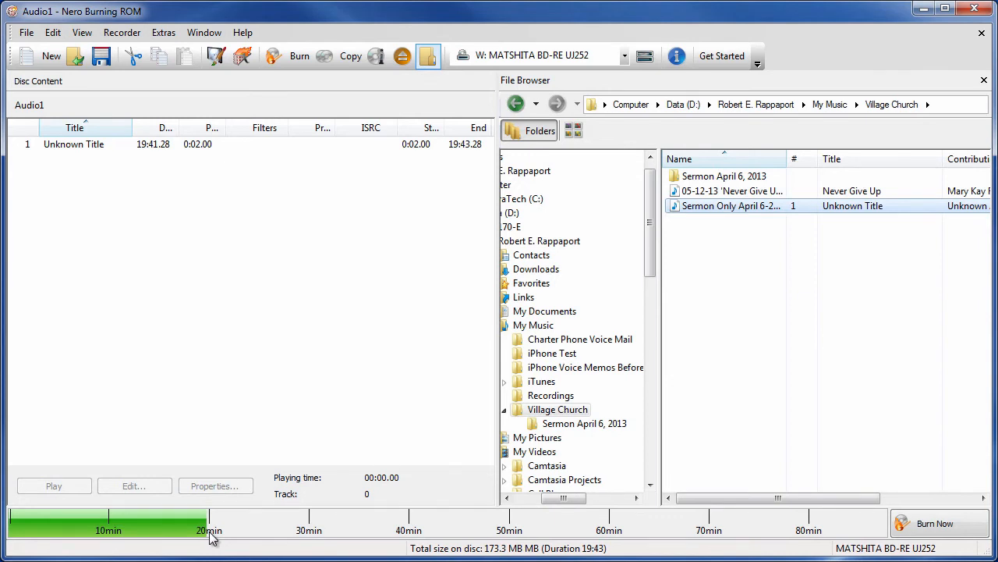
mouse_move(217, 509)
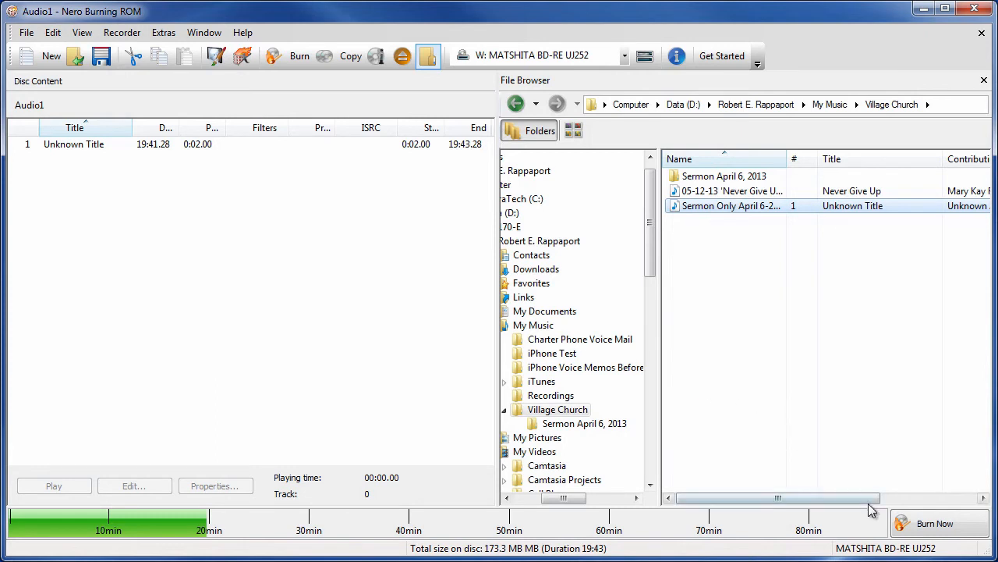
left_click(934, 523)
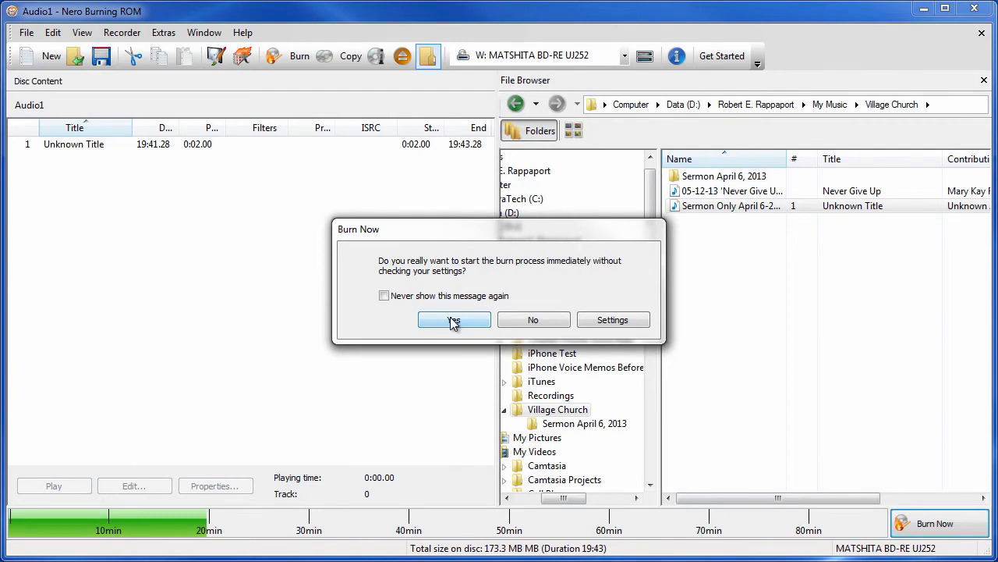
Confirm burning immediately and let the disc burn to completion at 8x
left_click(454, 319)
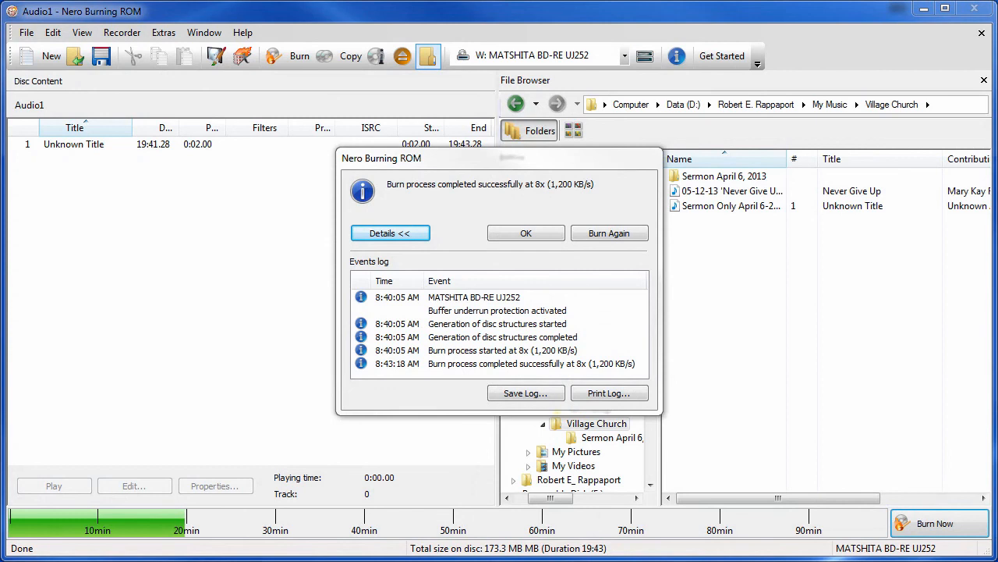
mouse_move(415, 428)
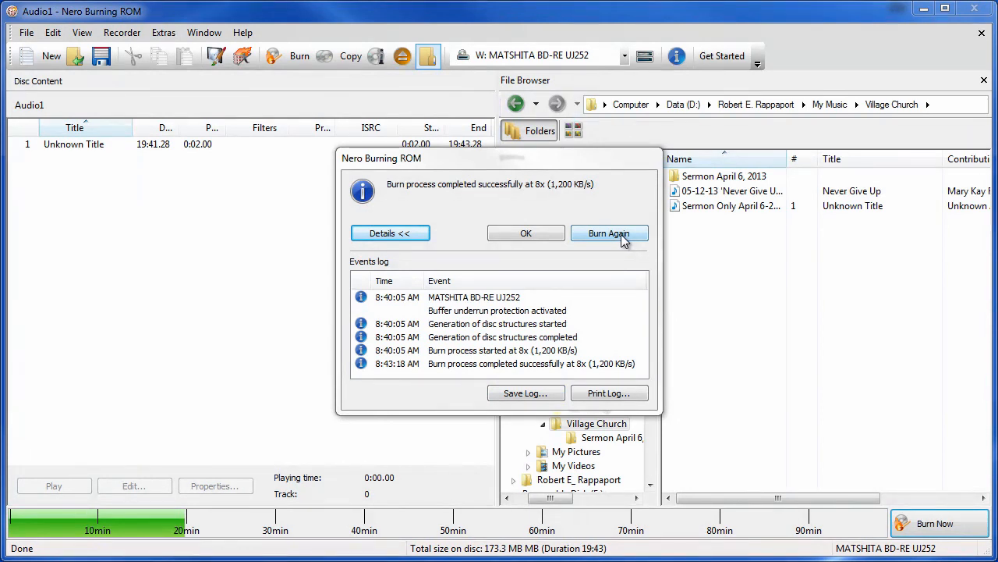
mouse_move(629, 269)
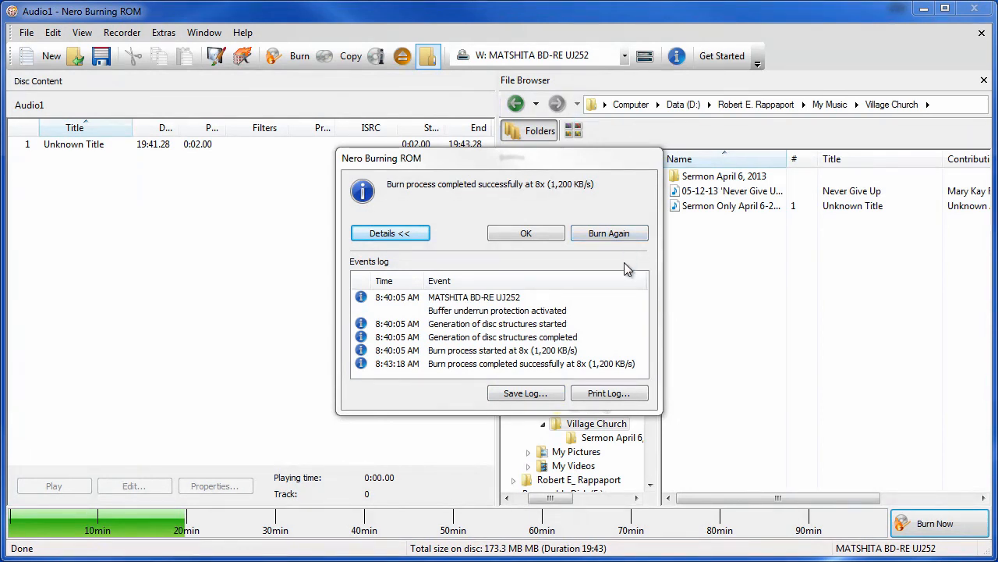